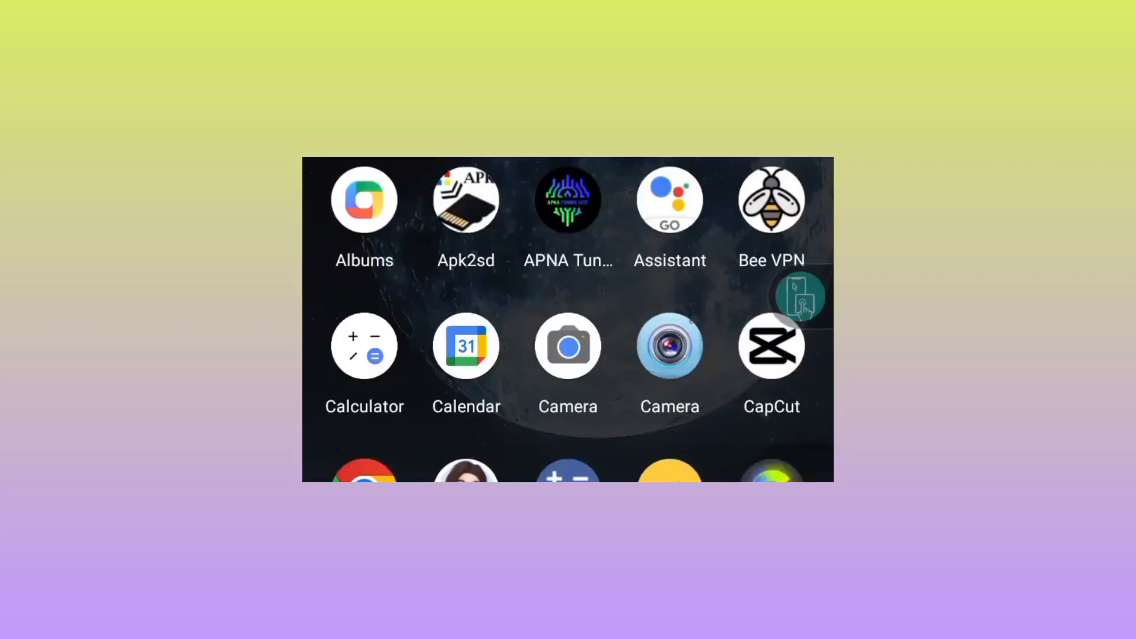
- Scroll down the app drawer past Chrome to Feedback
scroll(down, 3)
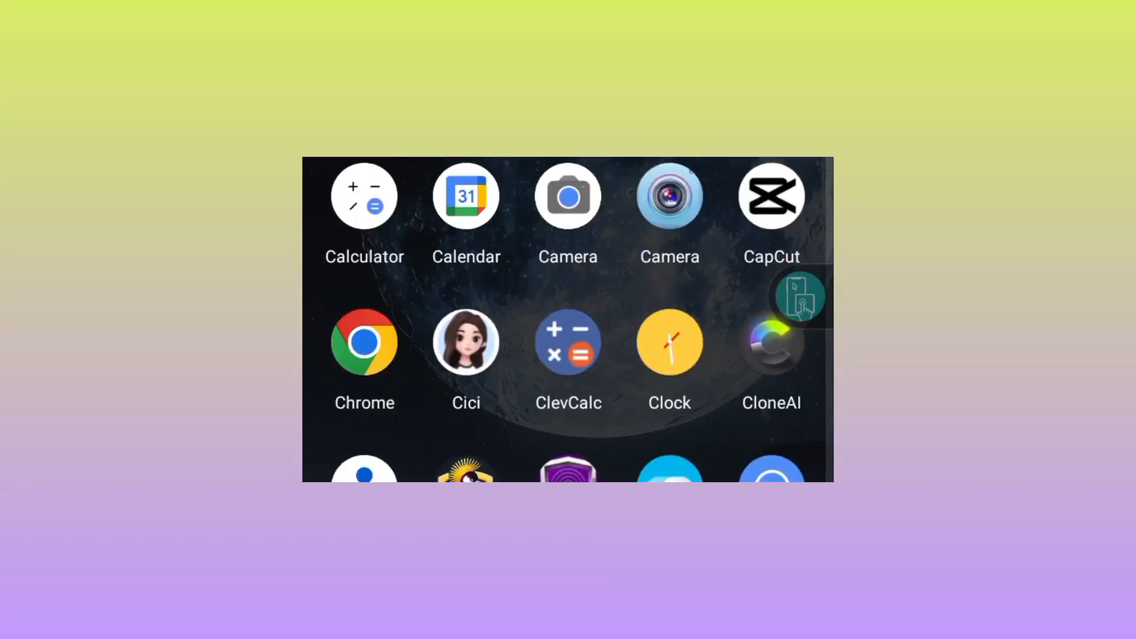
scroll(down, 3)
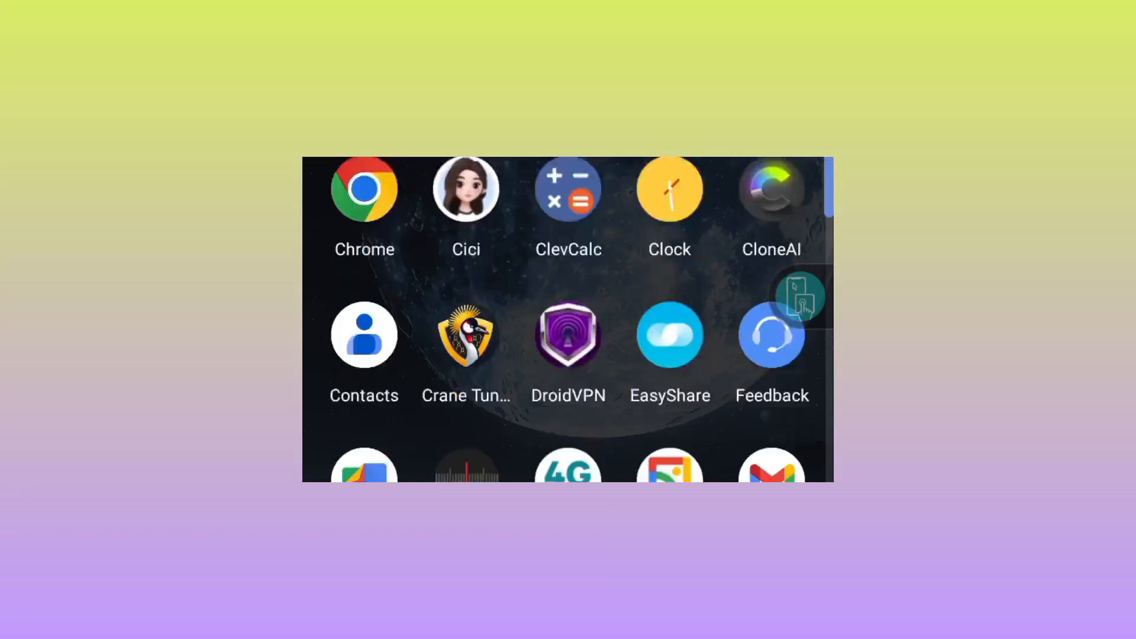
scroll(down, 3)
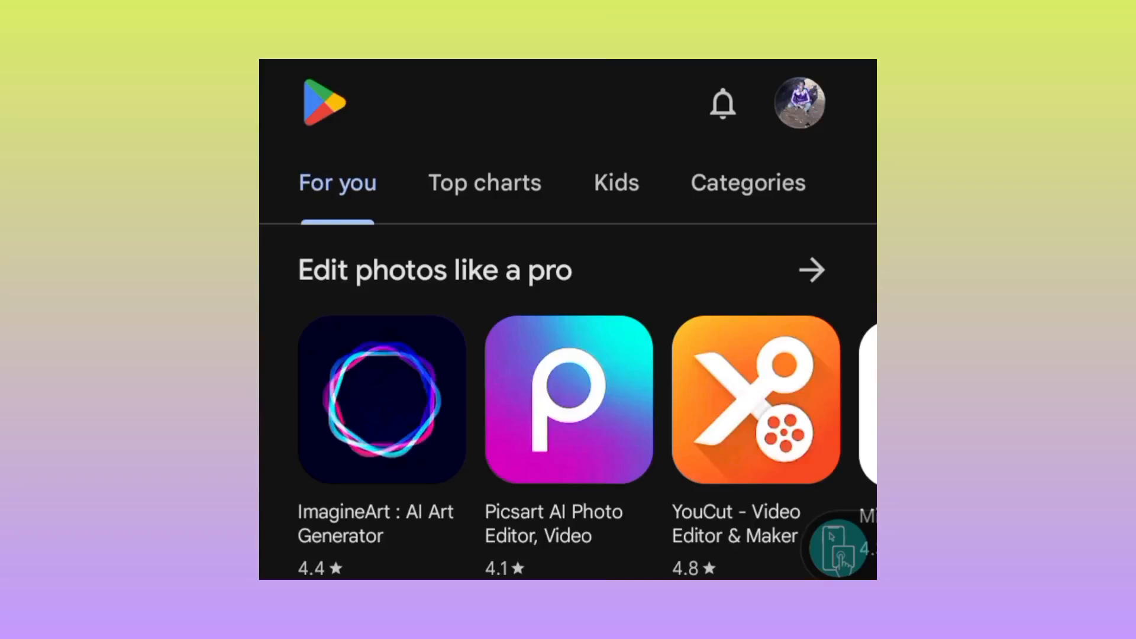
- Scroll the Play Store For you feed before going to Search
scroll(down, 3)
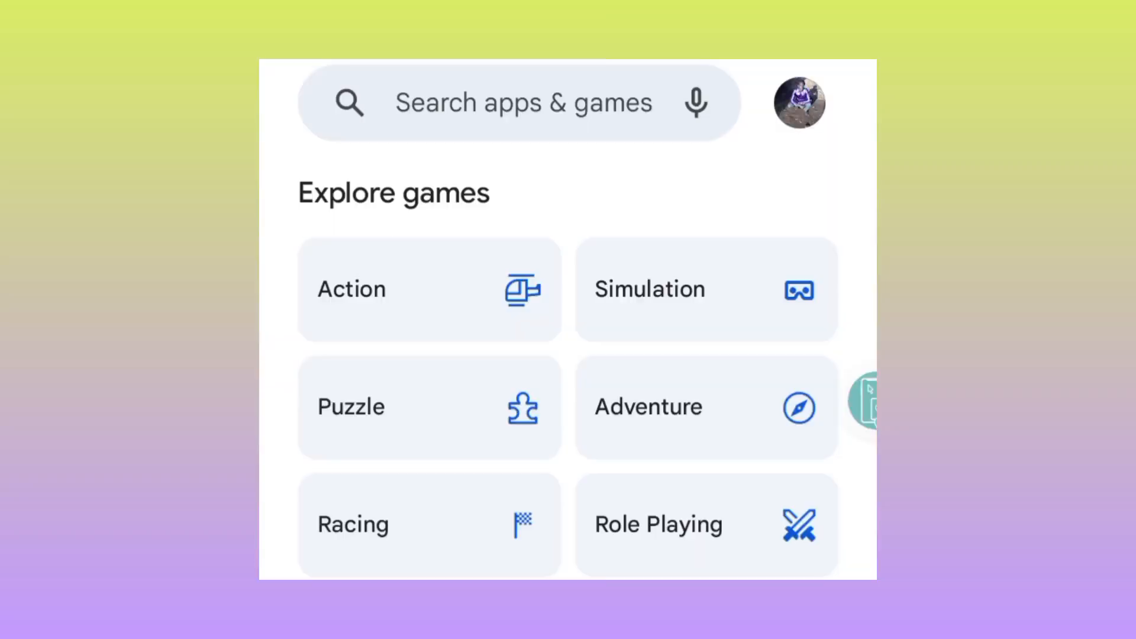
- Search the Play Store for 'Nur tunnel vpn'
click(522, 101)
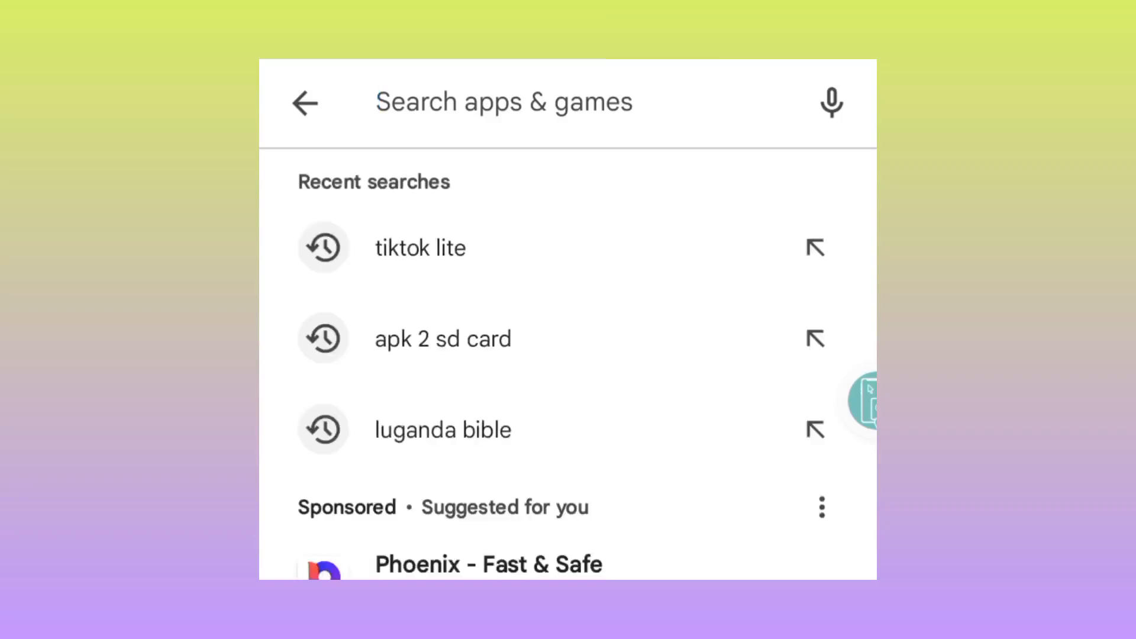
text(n)
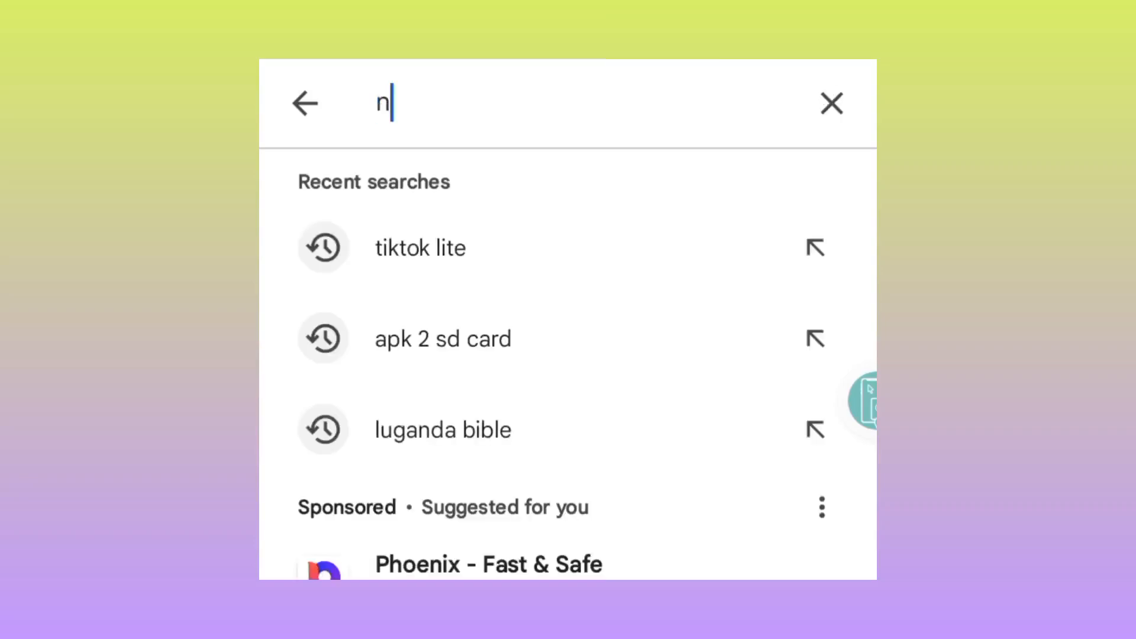
text(Nur)
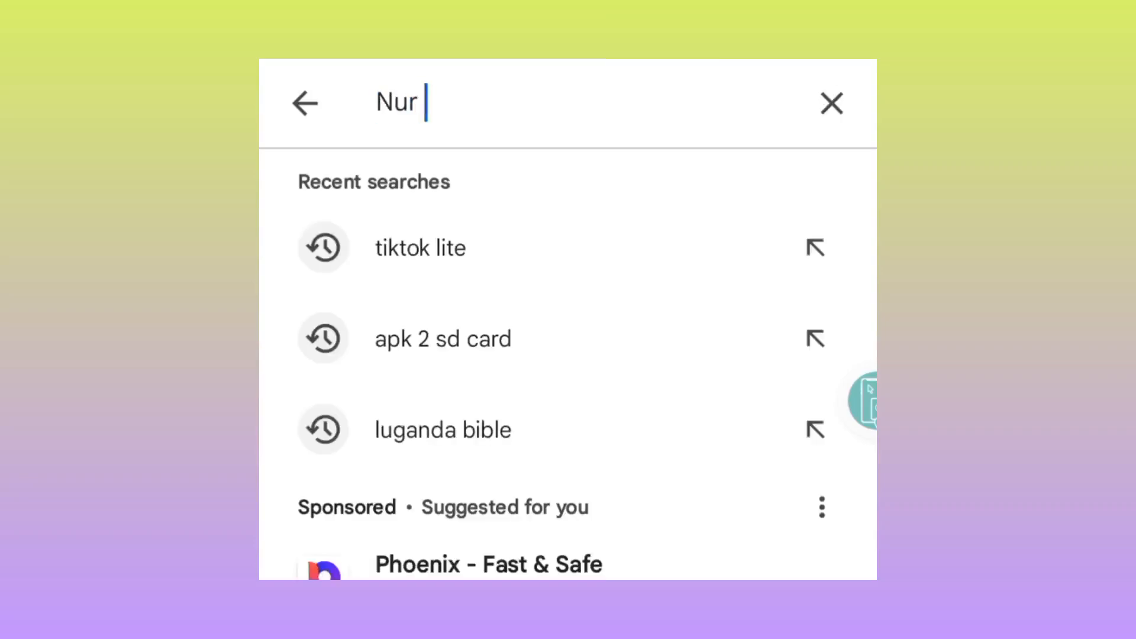
text(tunnel vpn)
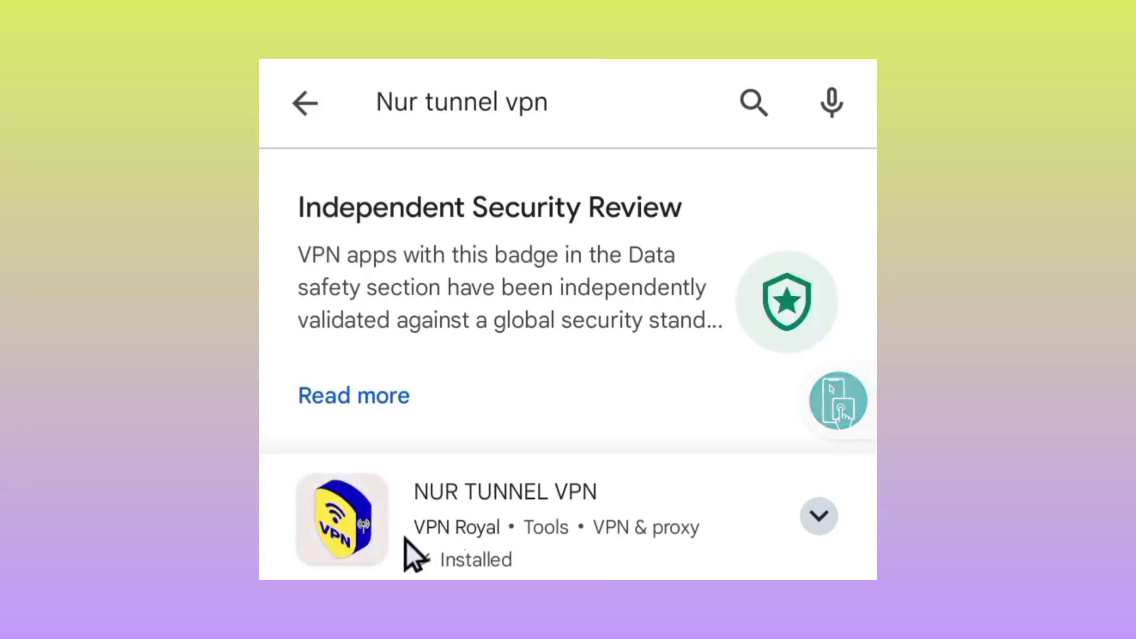
- Open the NUR TUNNEL VPN store page and launch the installed app
click(505, 491)
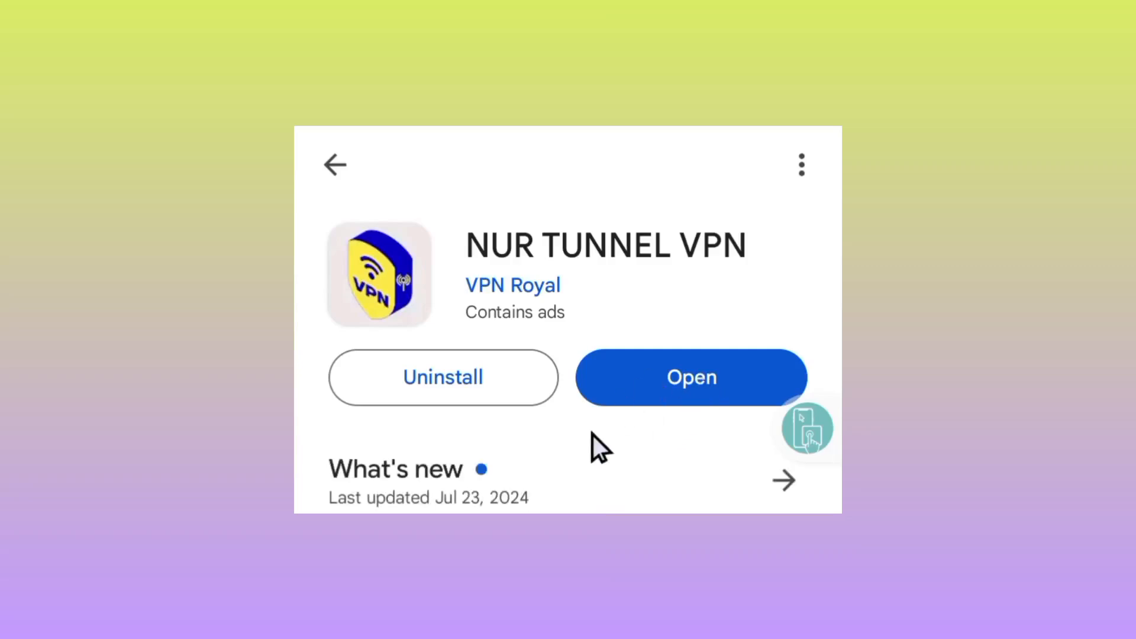
mouse_move(510, 264)
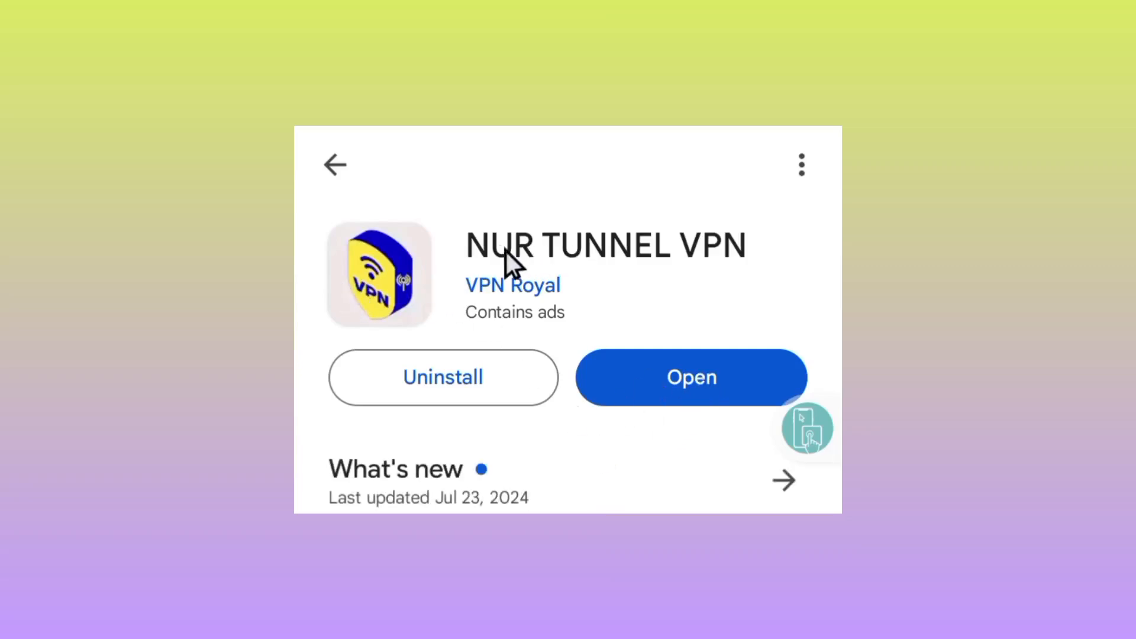
mouse_move(409, 327)
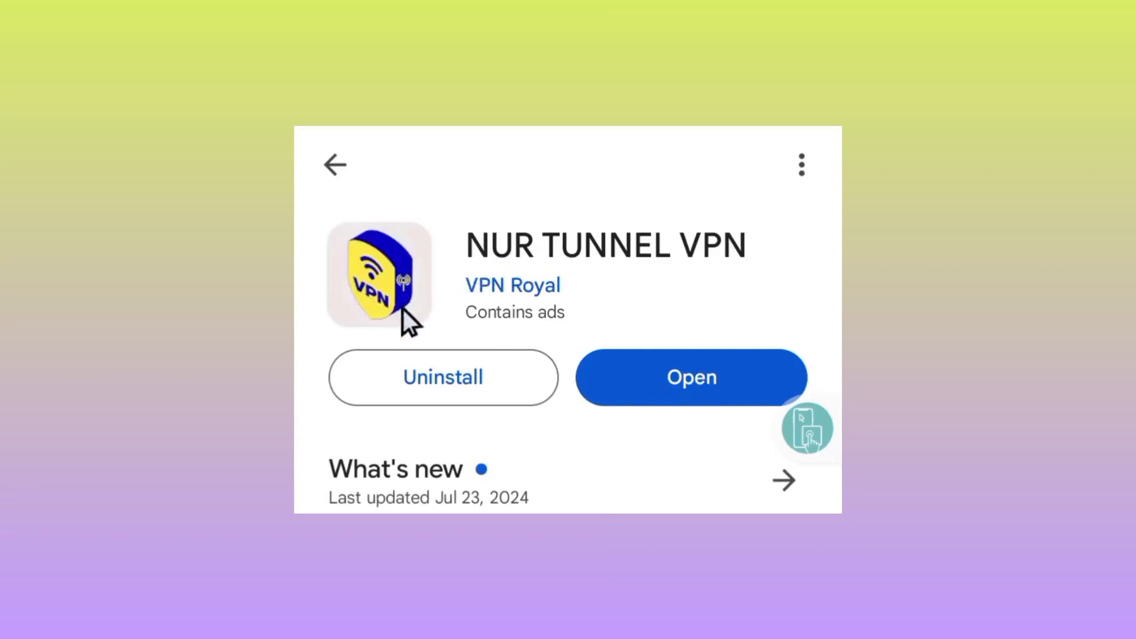
mouse_move(710, 391)
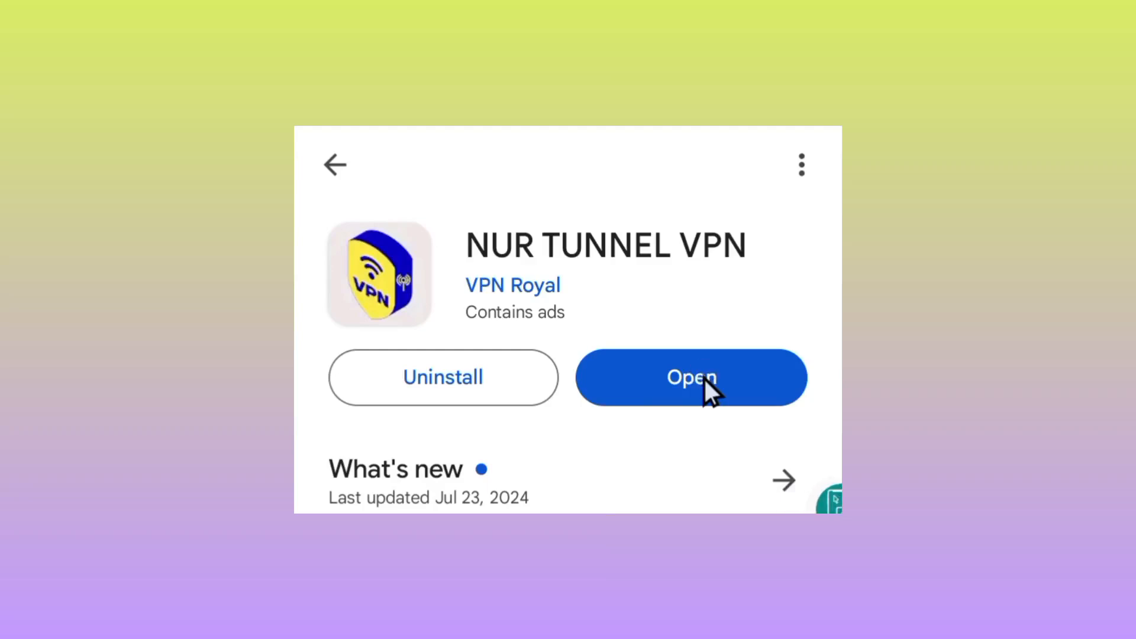
click(689, 377)
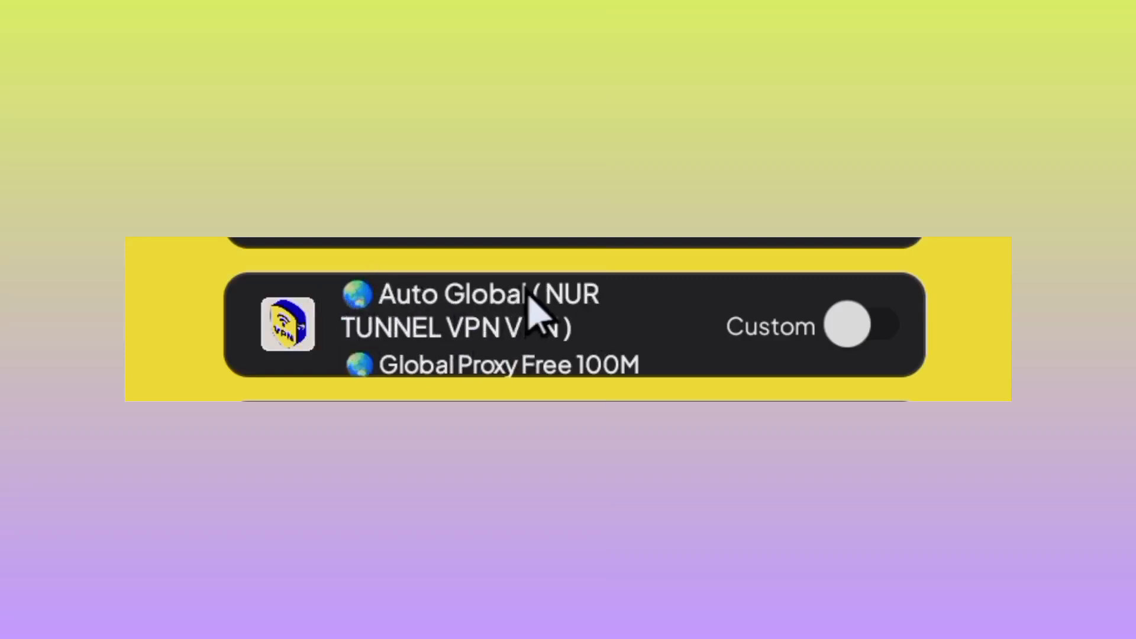
mouse_move(529, 276)
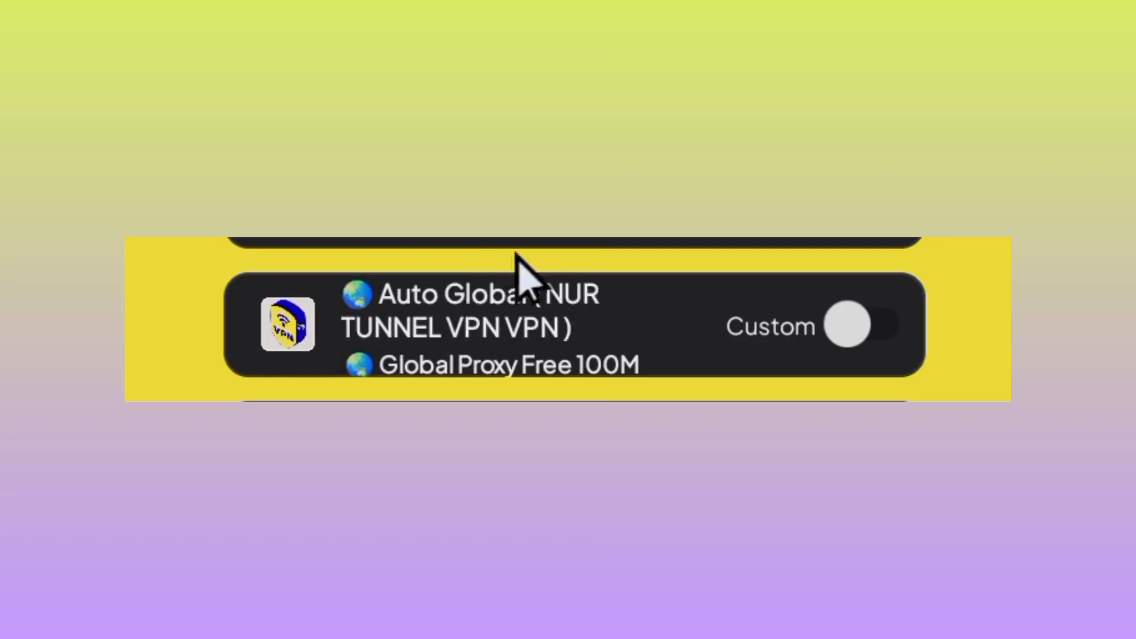
mouse_move(587, 319)
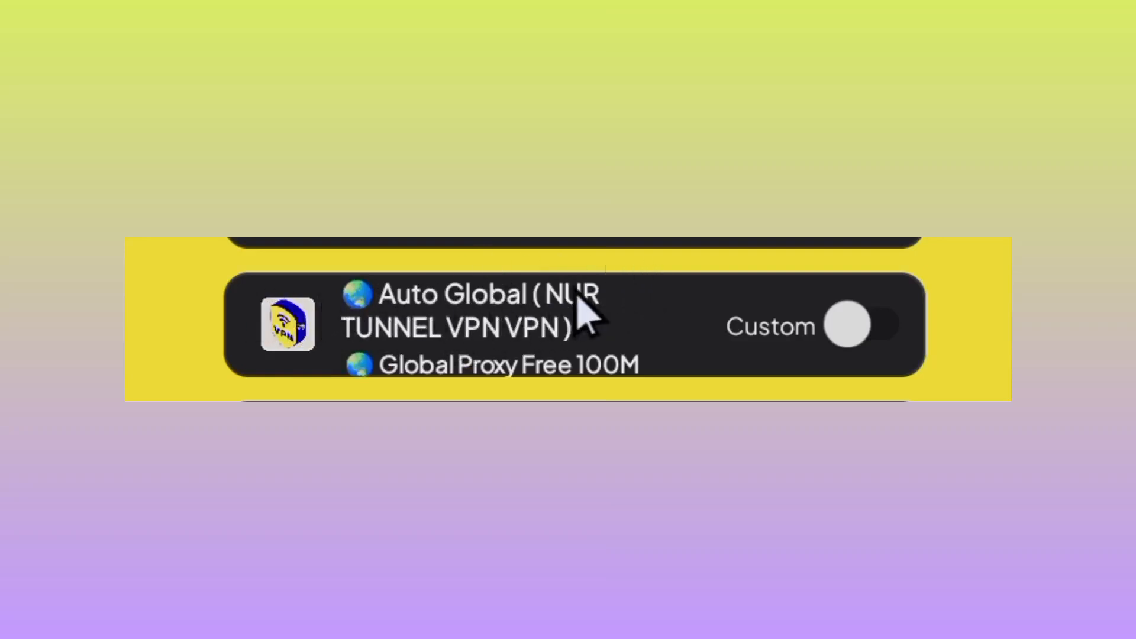
mouse_move(522, 319)
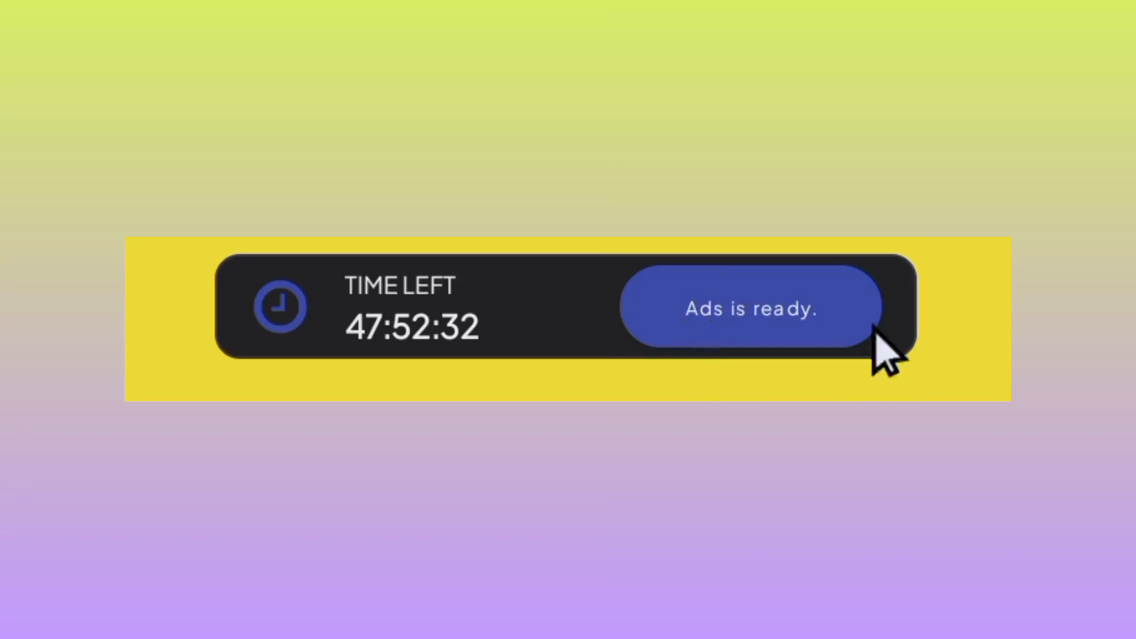
mouse_move(805, 297)
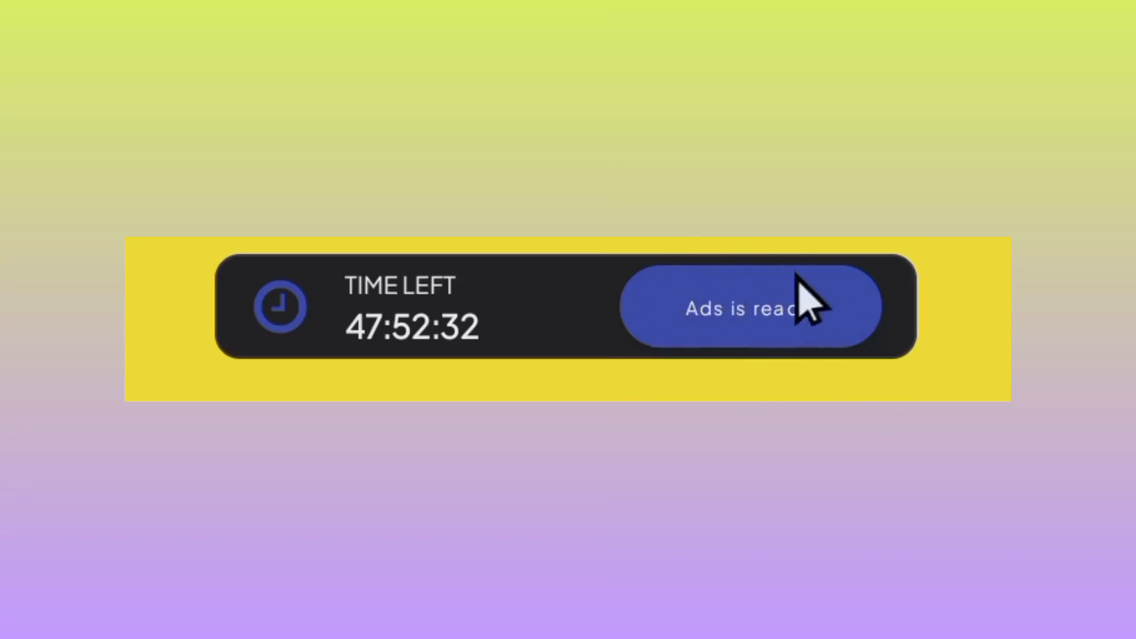